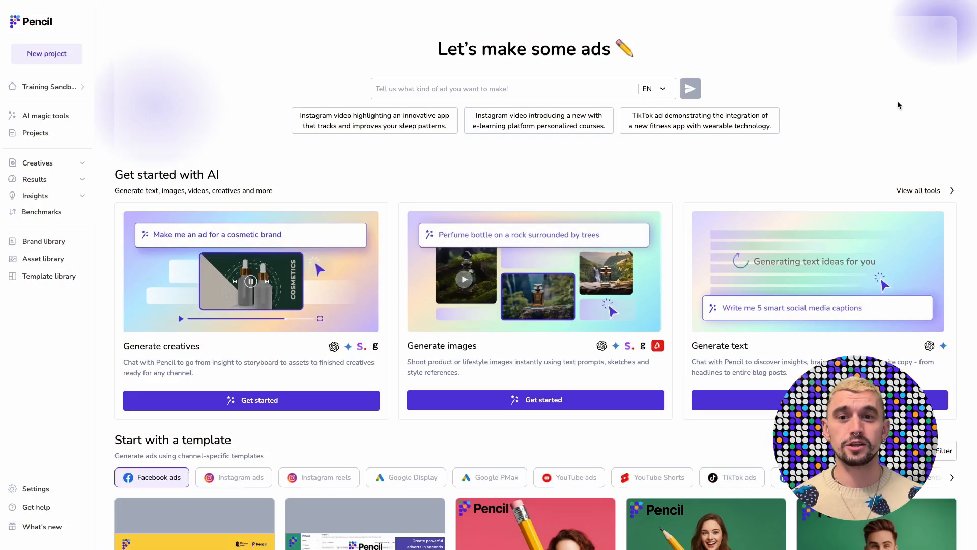
mouse_move(364, 261)
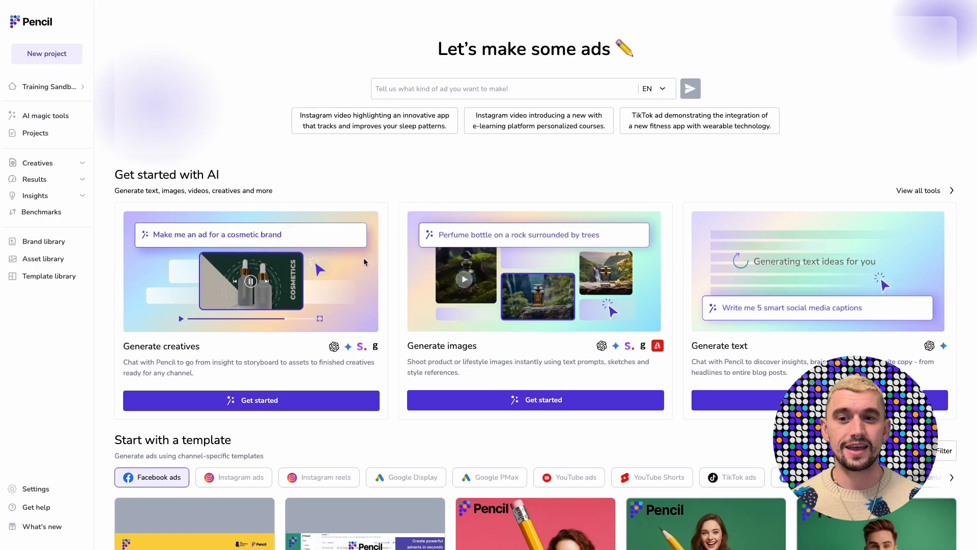
Use the Cutdown test Facebook ads video template from Start with a template
scroll("down", 3)
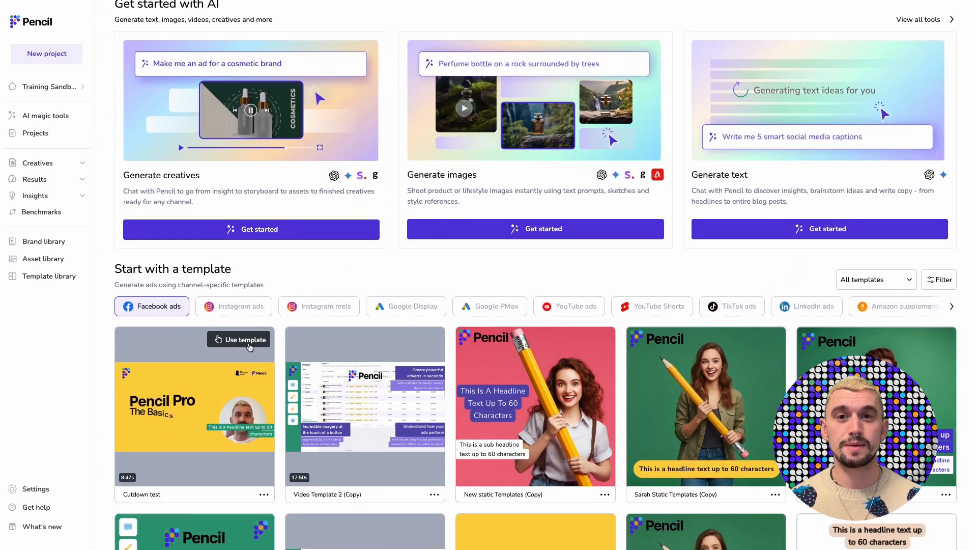
left_click(243, 339)
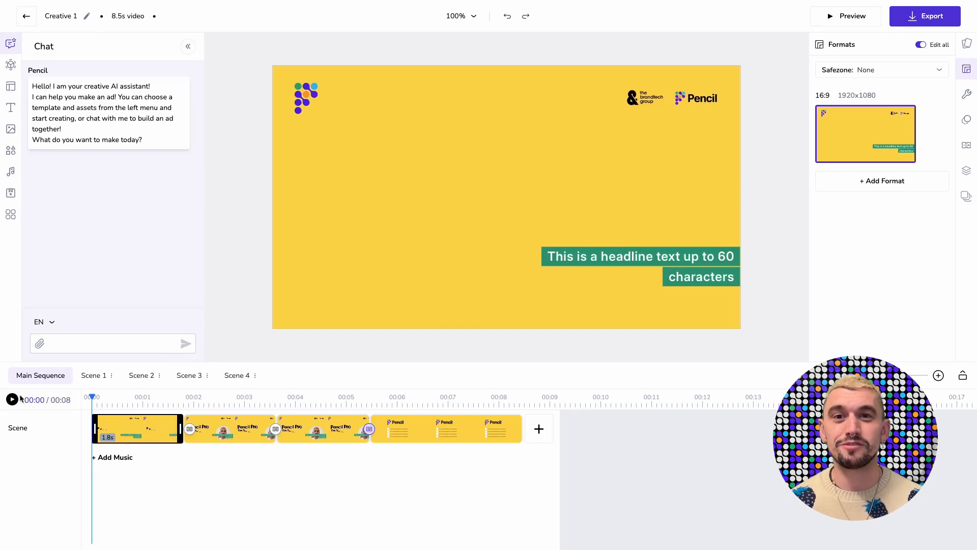
Brief the AI chat on a YouTube and LinkedIn ad for Pencil's training courses
left_click(12, 400)
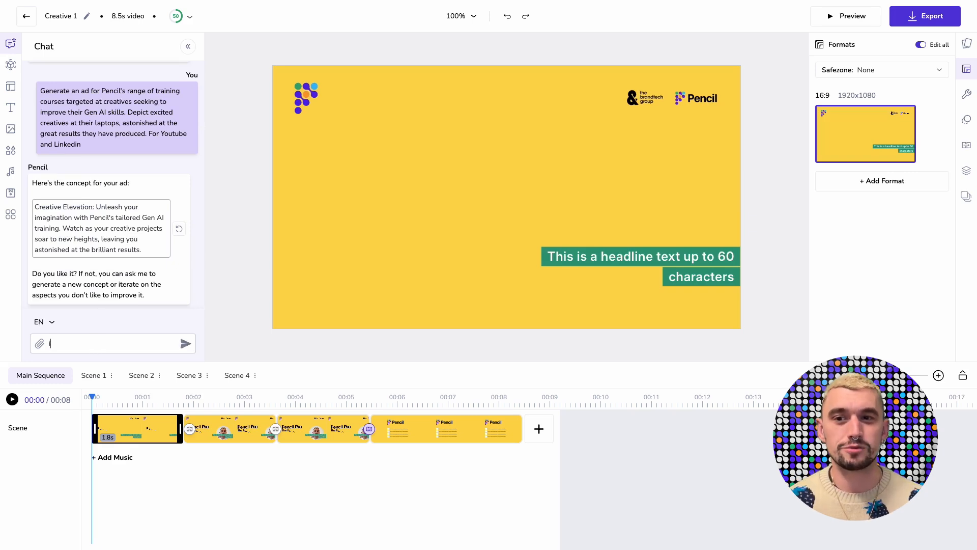
Reply 'i like it' to approve the Creative Elevation concept
type("i like it")
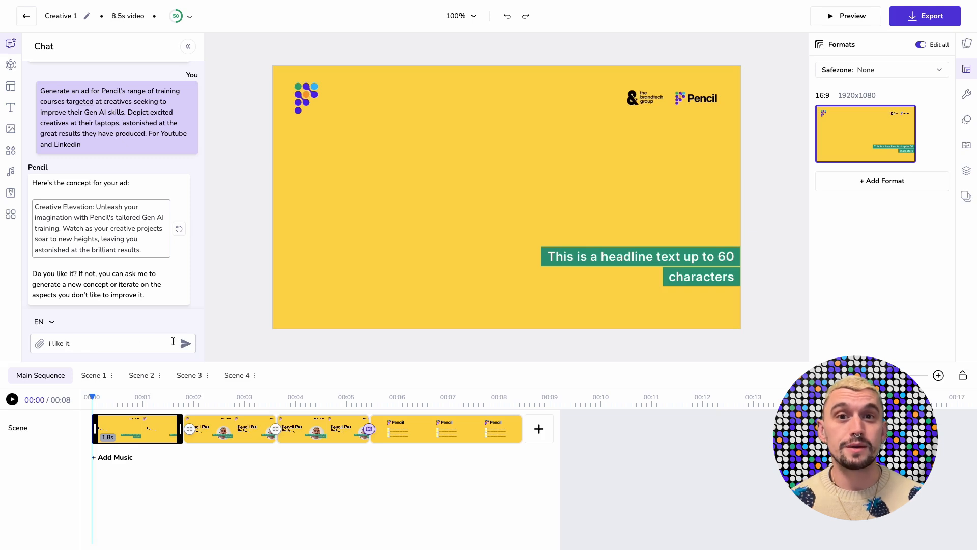
left_click(182, 343)
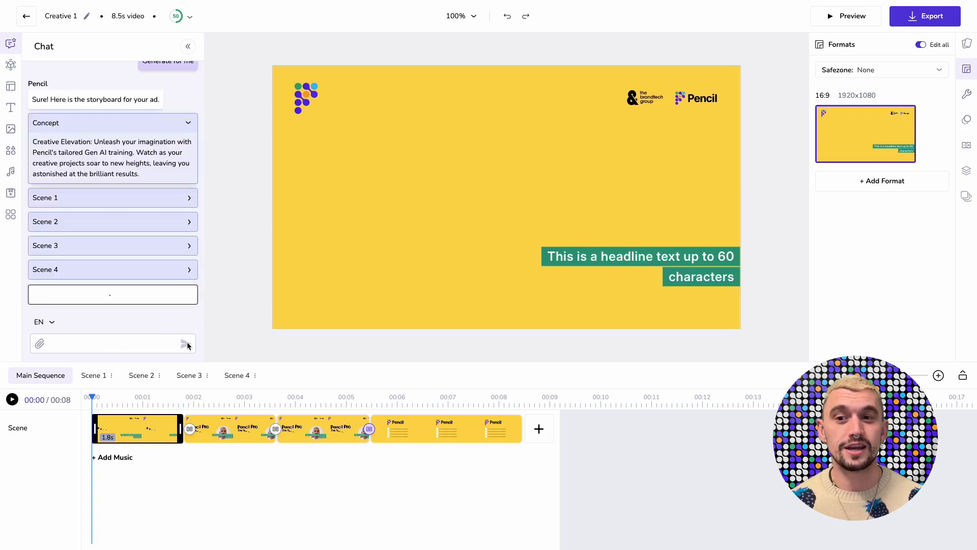
Expand Scene 1 and scroll through the storyboard's scene descriptions and headlines
left_click(112, 198)
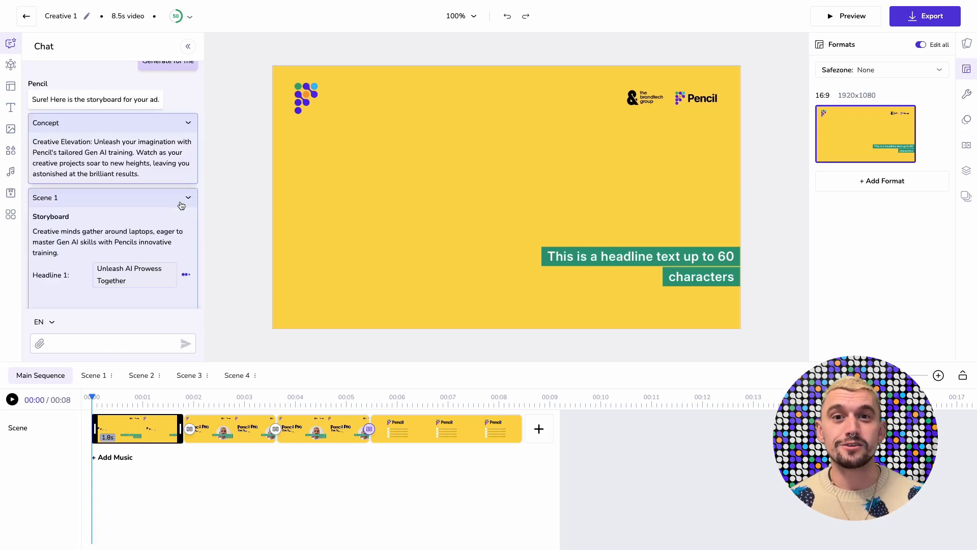
scroll("down", 3)
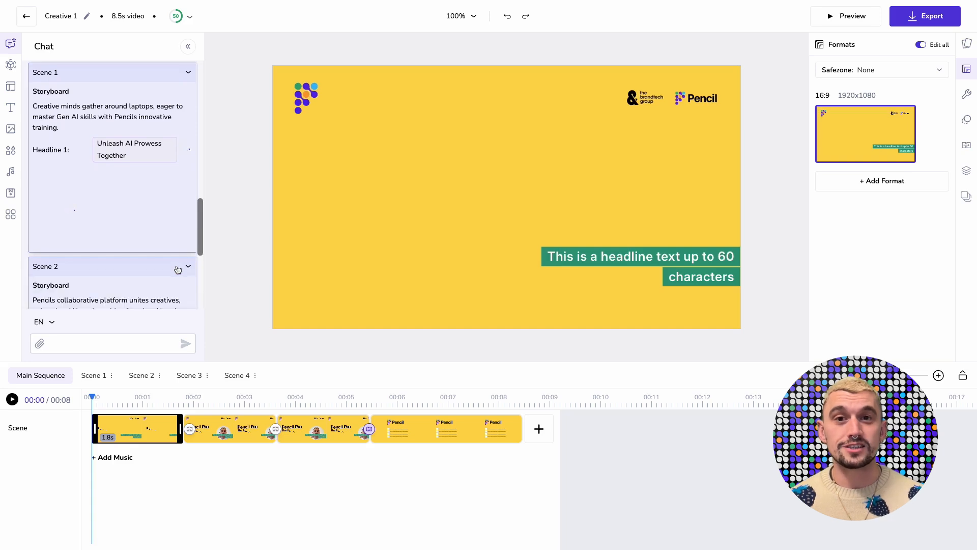
scroll("down", 3)
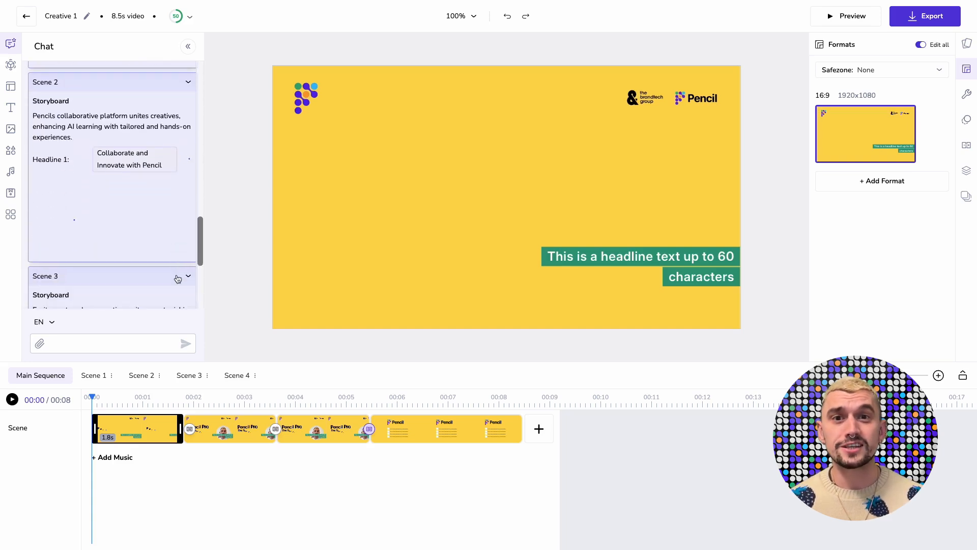
scroll("down", 3)
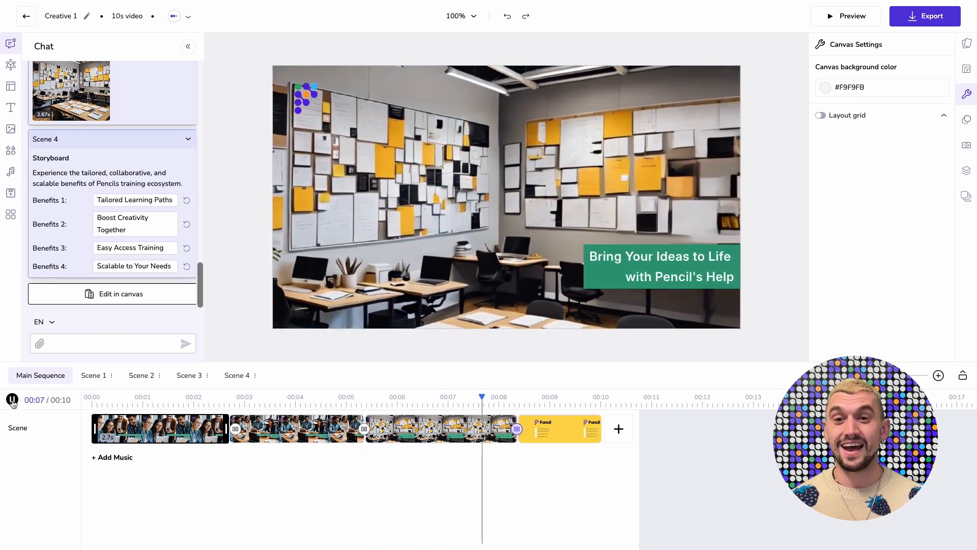
Apply the storyboard in canvas and preview the 10-second ad
left_click(12, 400)
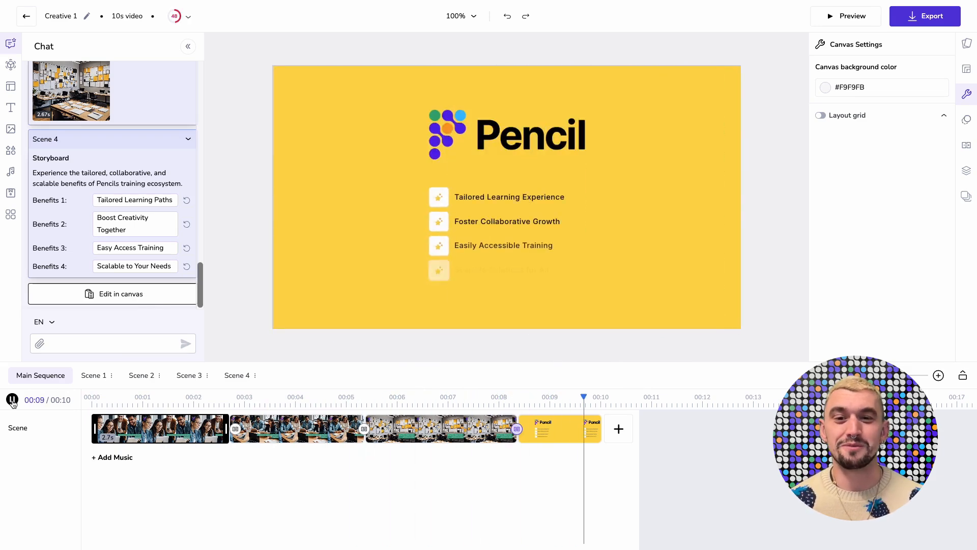